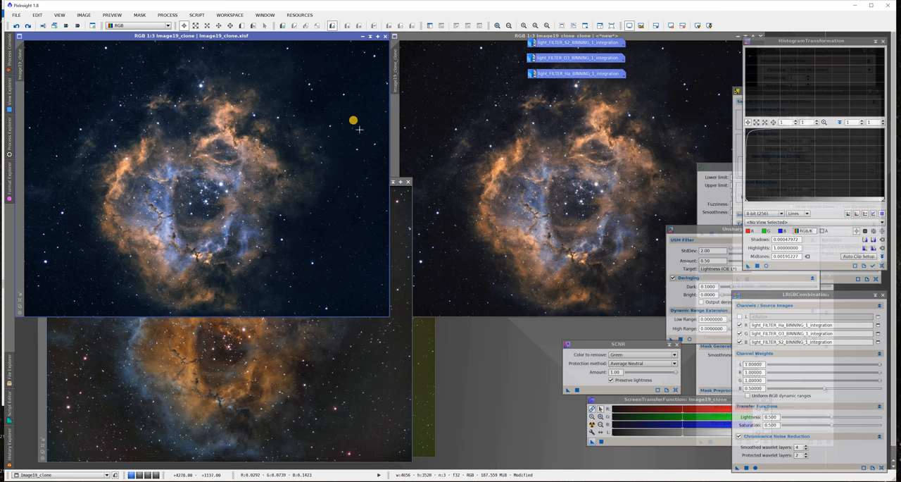
mouse_move(499, 123)
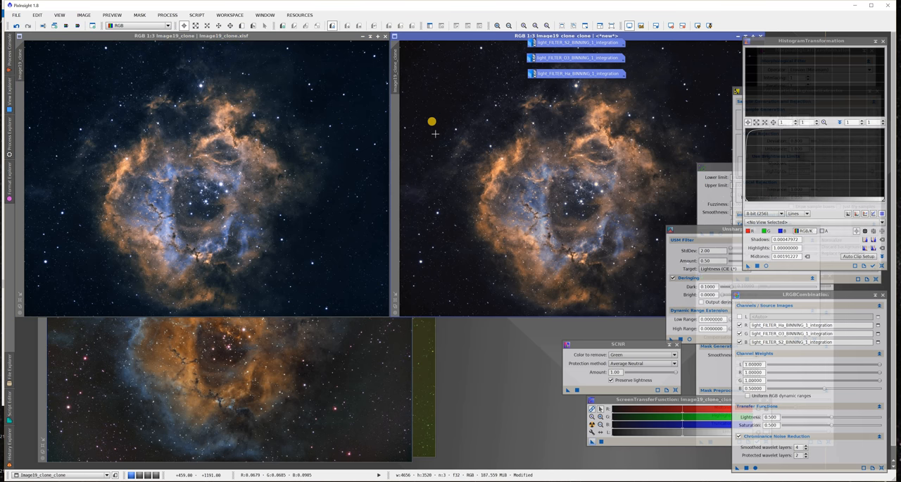
mouse_move(586, 194)
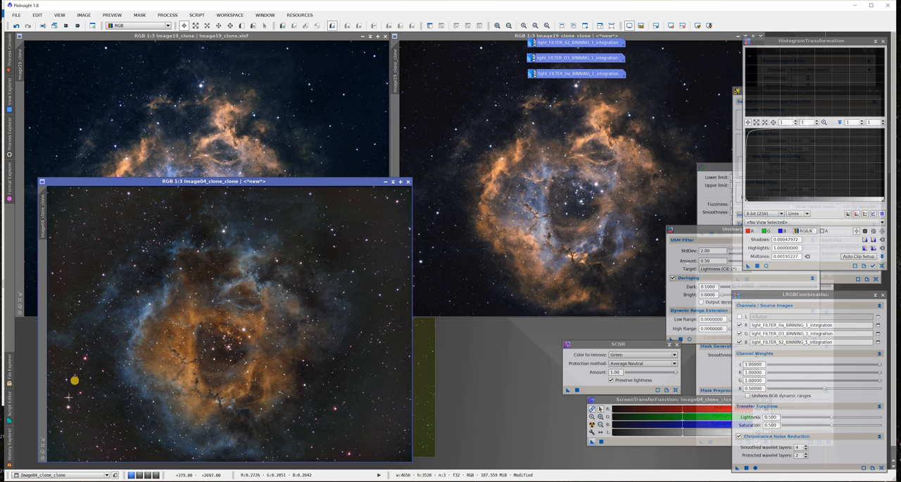
mouse_move(218, 214)
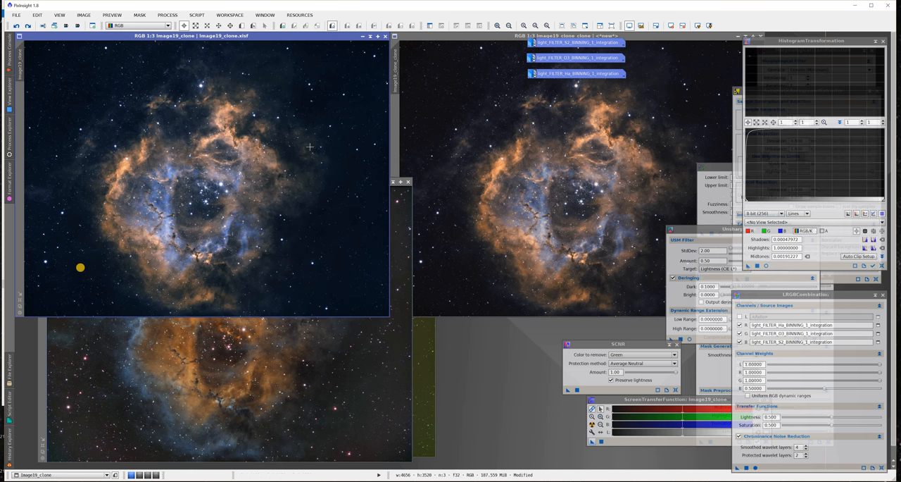
mouse_move(447, 208)
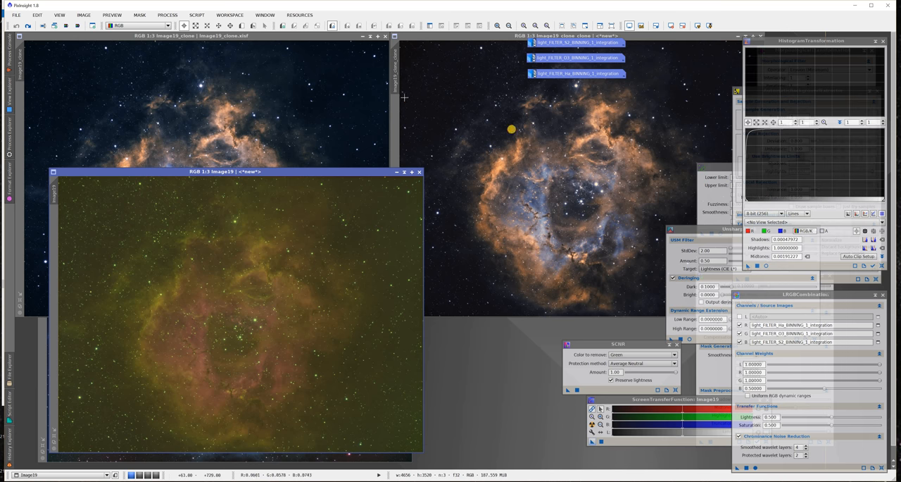
mouse_move(214, 290)
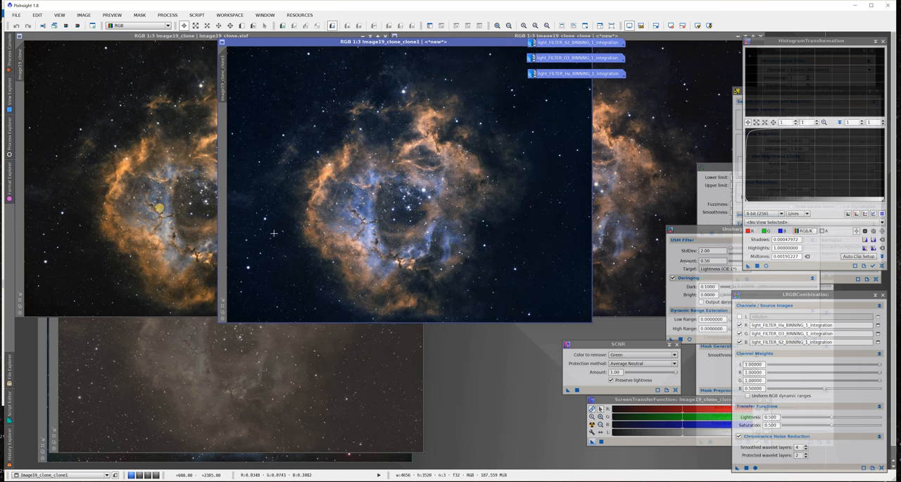
mouse_move(74, 81)
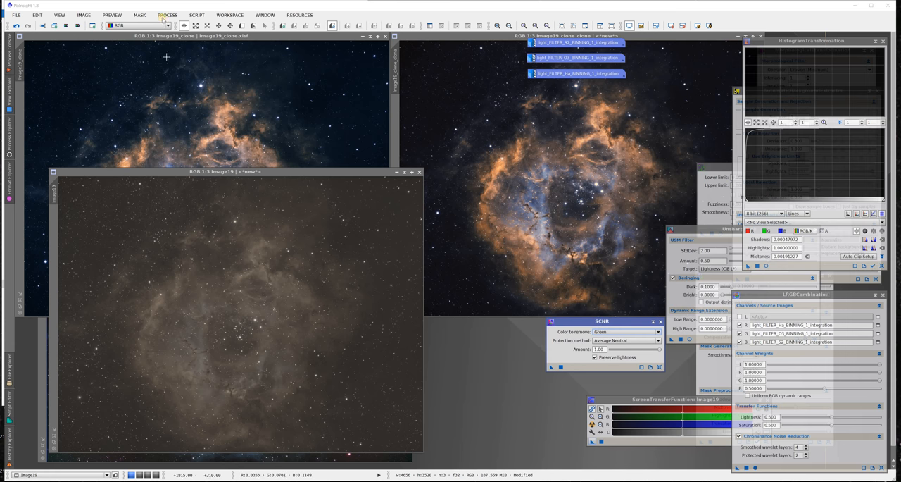
click(166, 13)
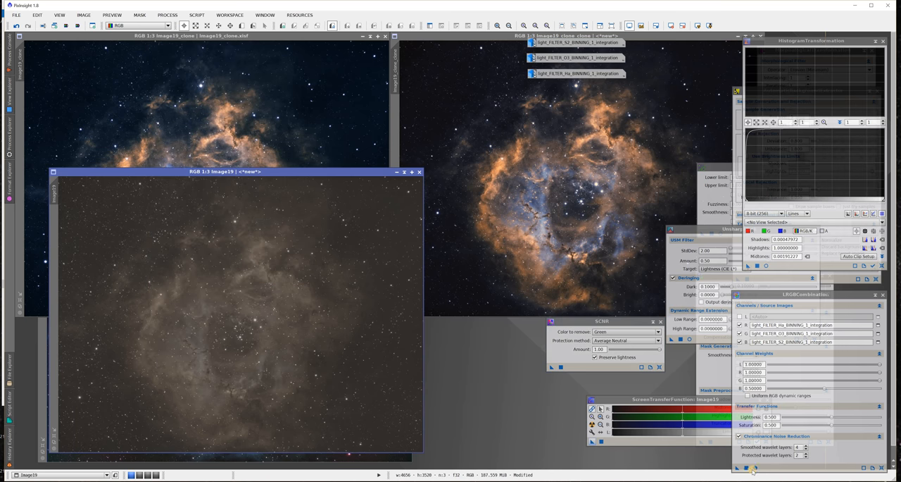
mouse_move(753, 467)
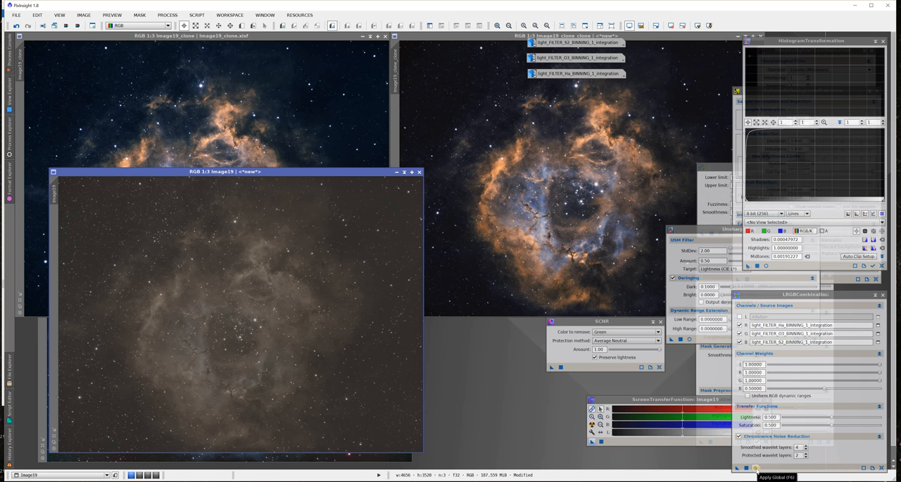
click(769, 462)
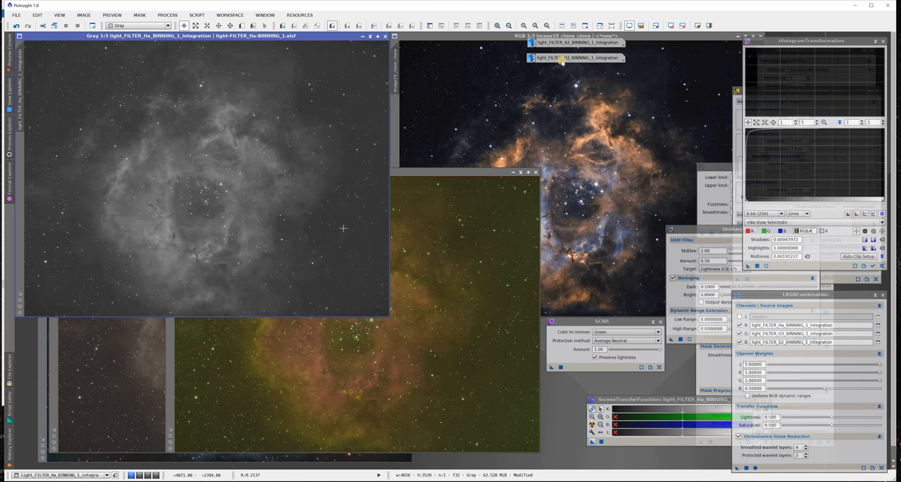
- Load the OIII and SII integration masters and zoom into the SII image
click(566, 58)
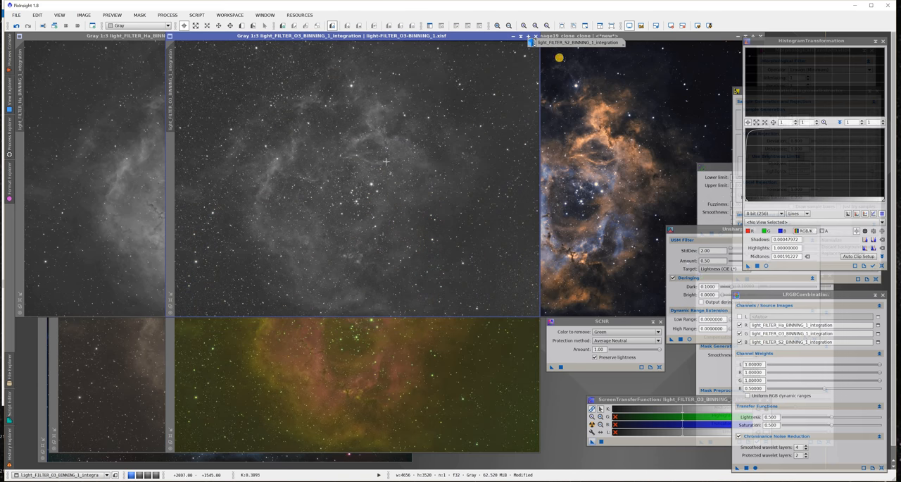
click(578, 44)
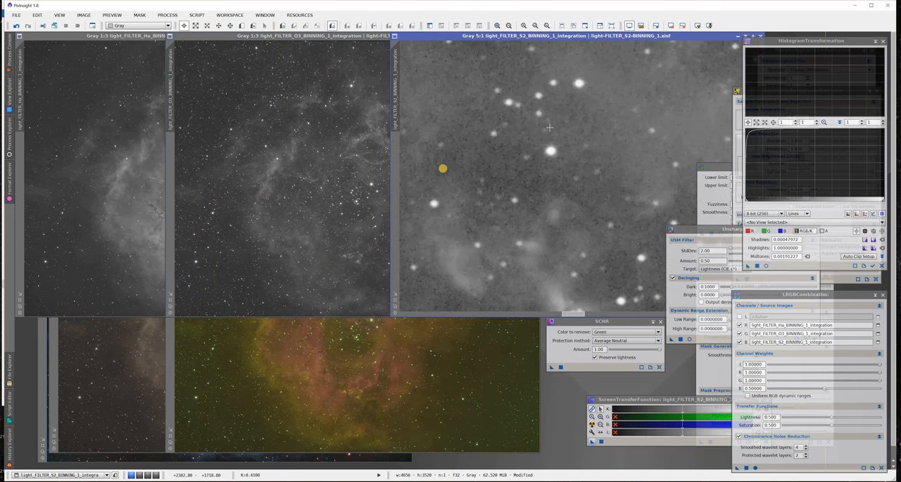
drag(442, 169, 573, 171)
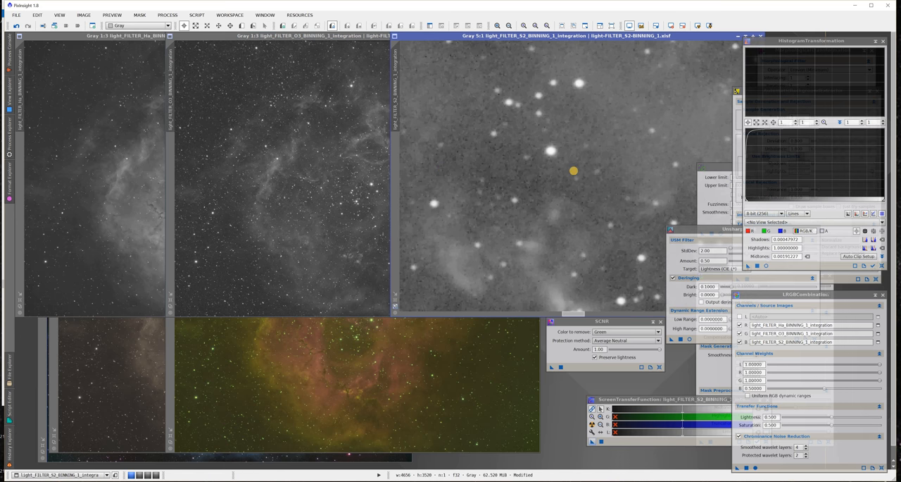
click(296, 35)
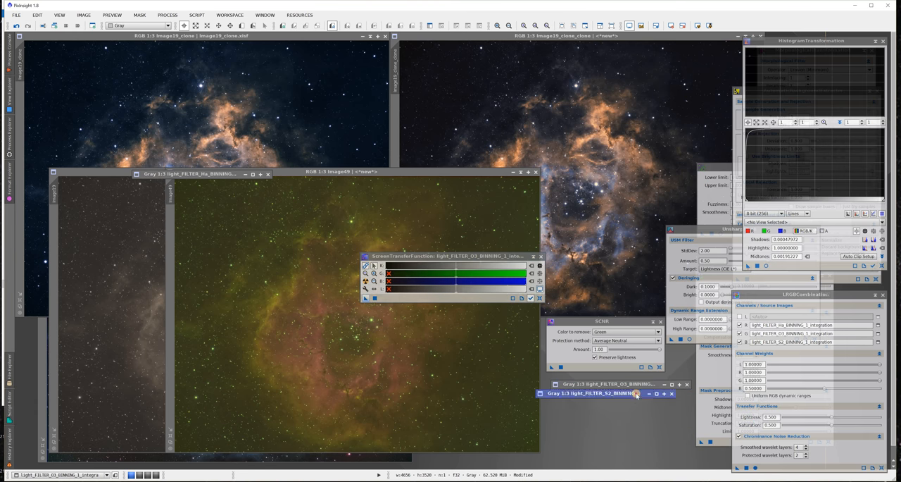
- Shrink the Gray integration window to a workspace icon
click(606, 394)
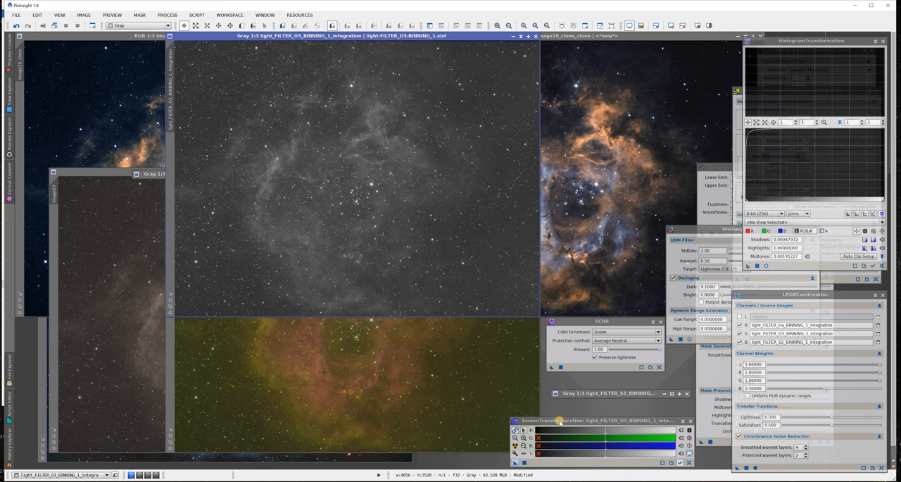
mouse_move(646, 388)
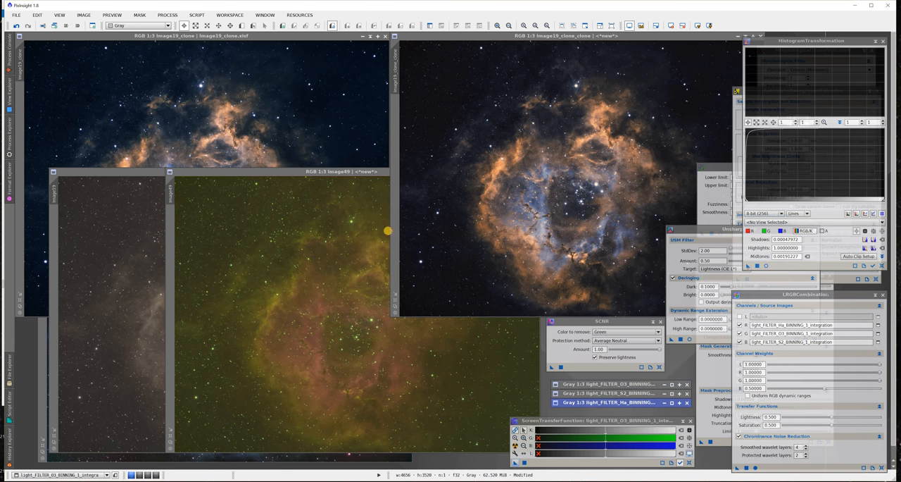
- Combine the Ha, OIII and SII masters with ChannelCombination and remove the green cast with SCNR
click(323, 172)
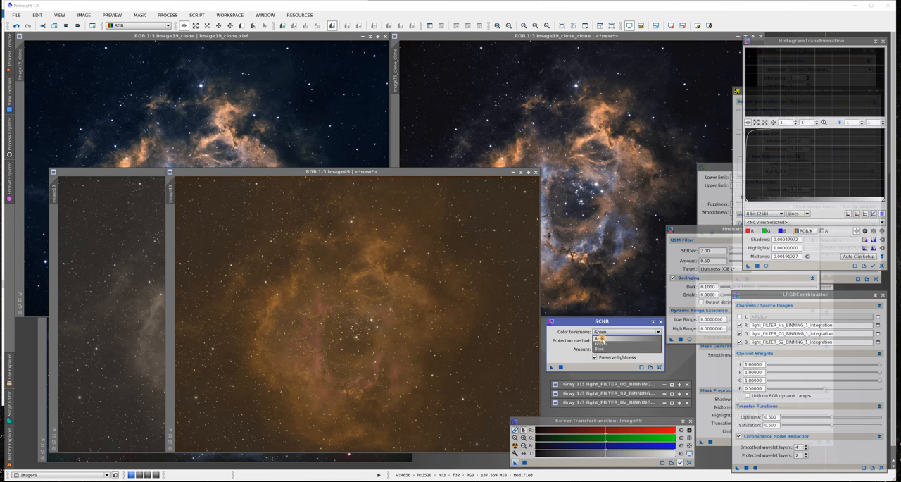
click(625, 337)
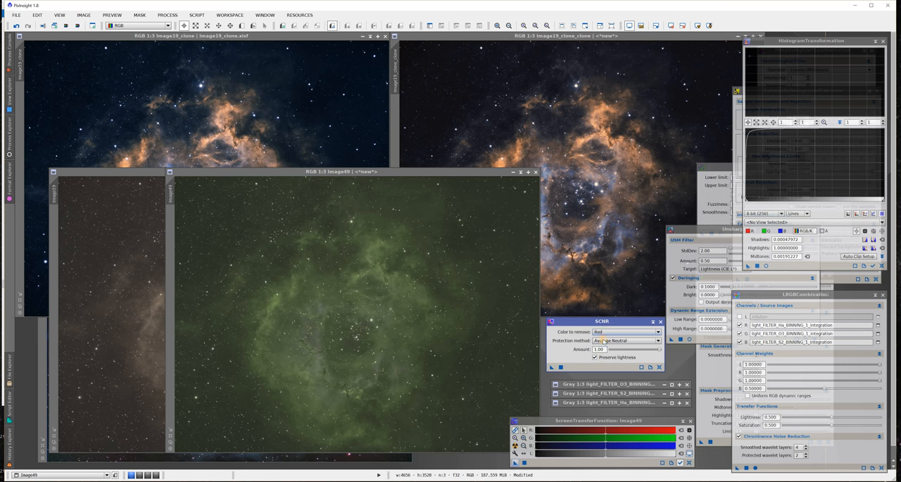
click(626, 332)
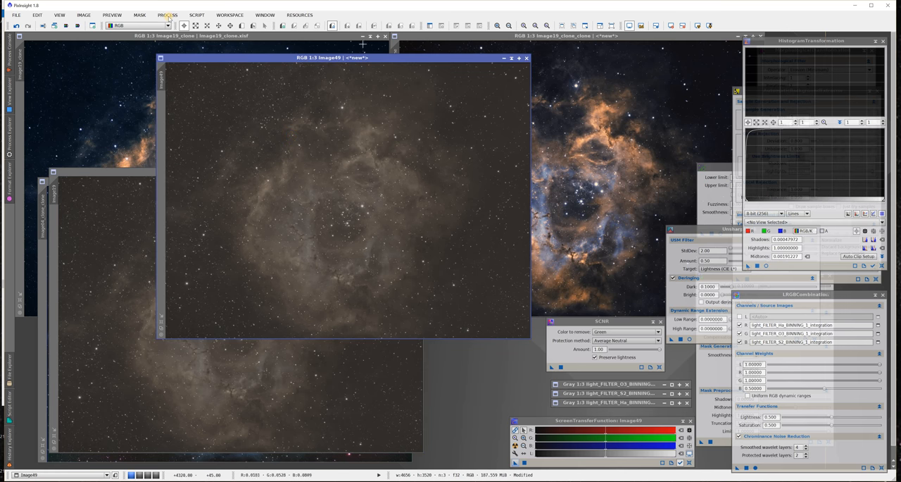
- Launch CurvesTransformation and brighten the clone's faint nebula tones to reveal colour
click(169, 11)
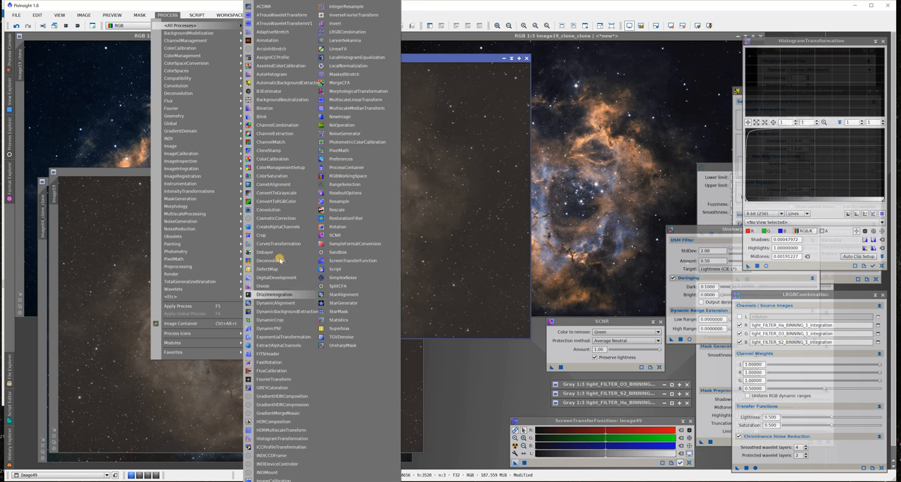
click(279, 243)
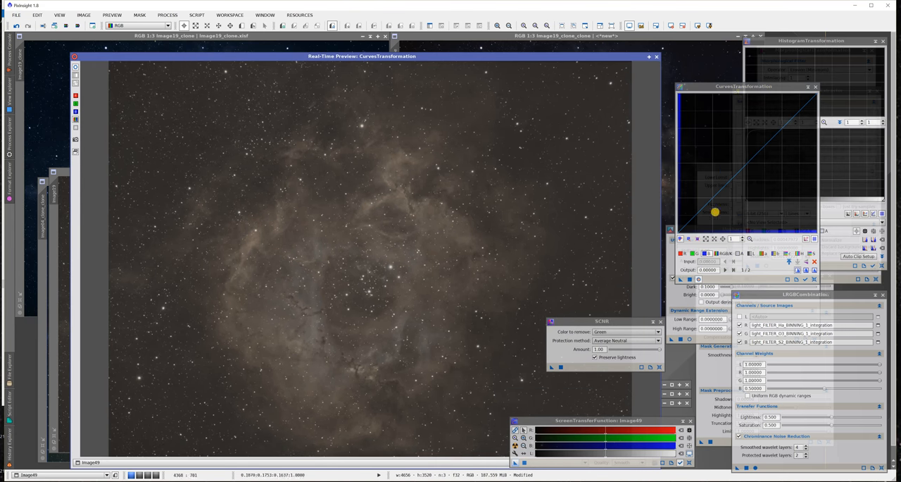
drag(713, 211, 749, 180)
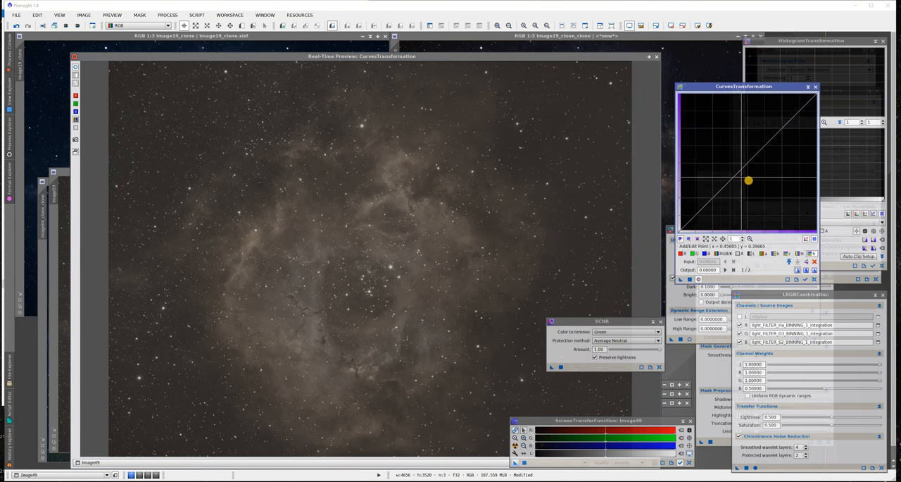
drag(749, 180, 707, 153)
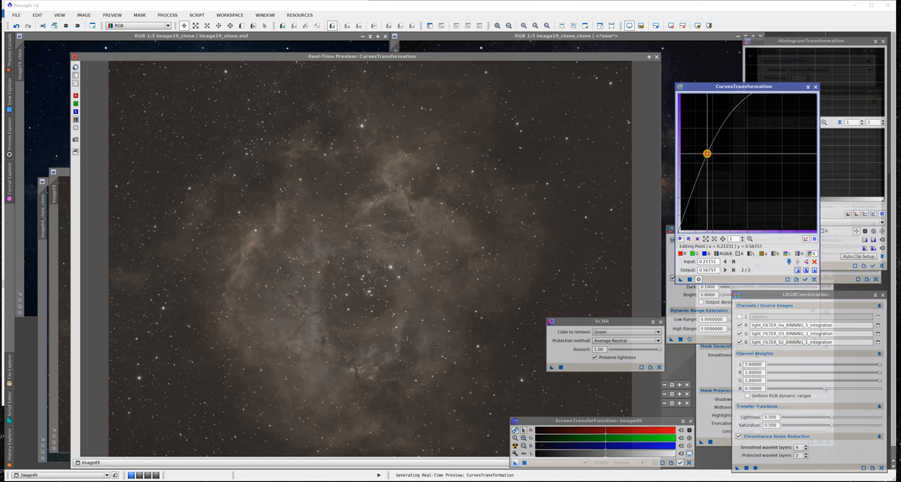
drag(707, 154, 697, 150)
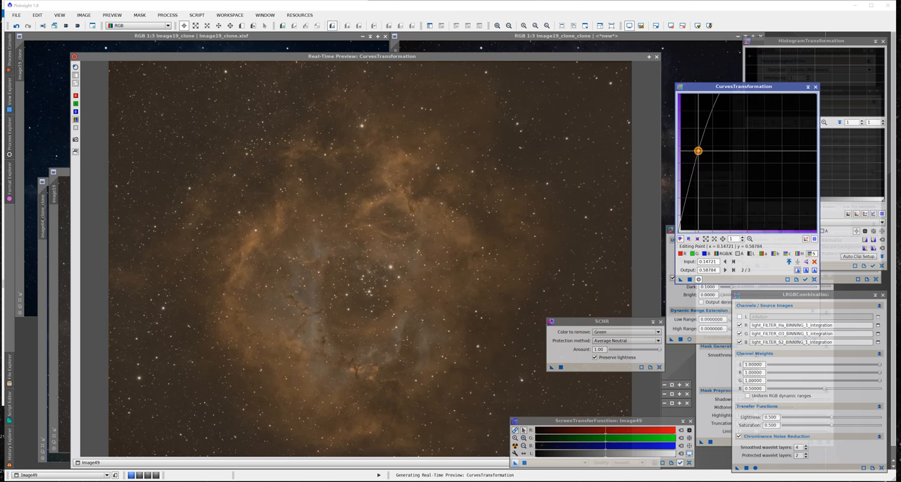
drag(697, 150, 701, 155)
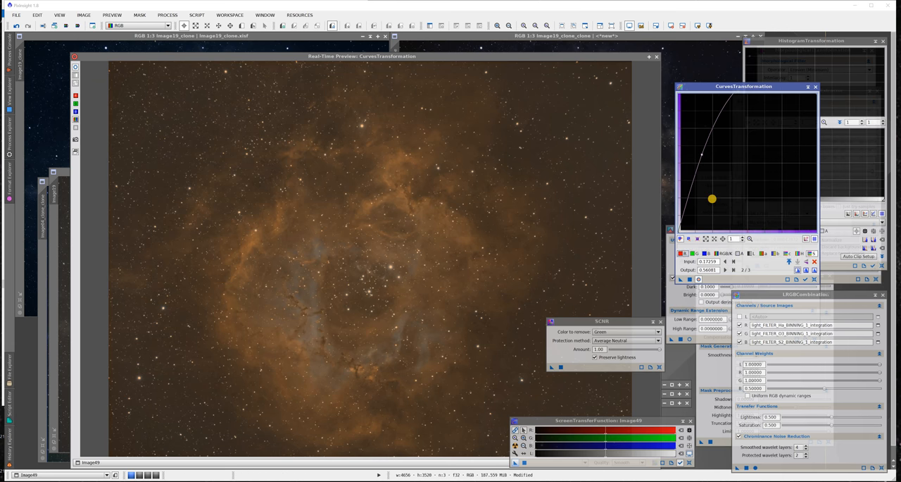
- Bend the channel curves to shift the clone's colour balance toward gold with teal-blue core
drag(711, 199, 717, 199)
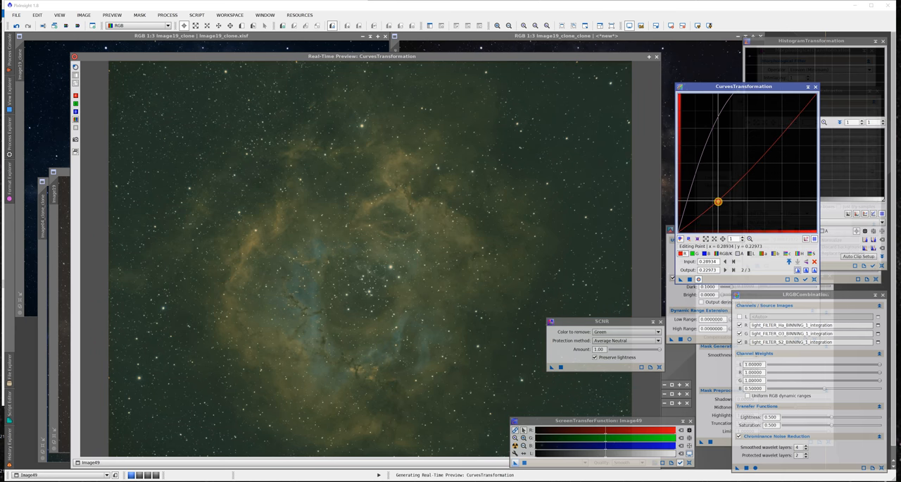
drag(718, 202, 718, 205)
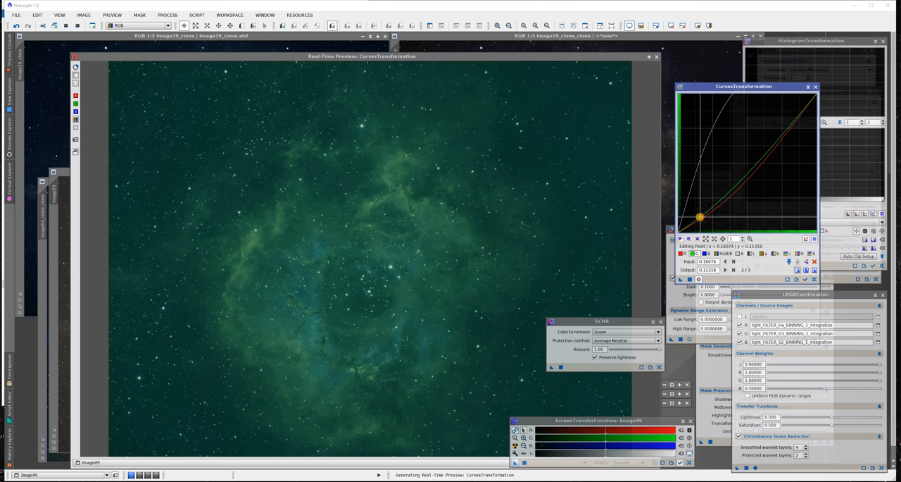
drag(698, 216, 698, 214)
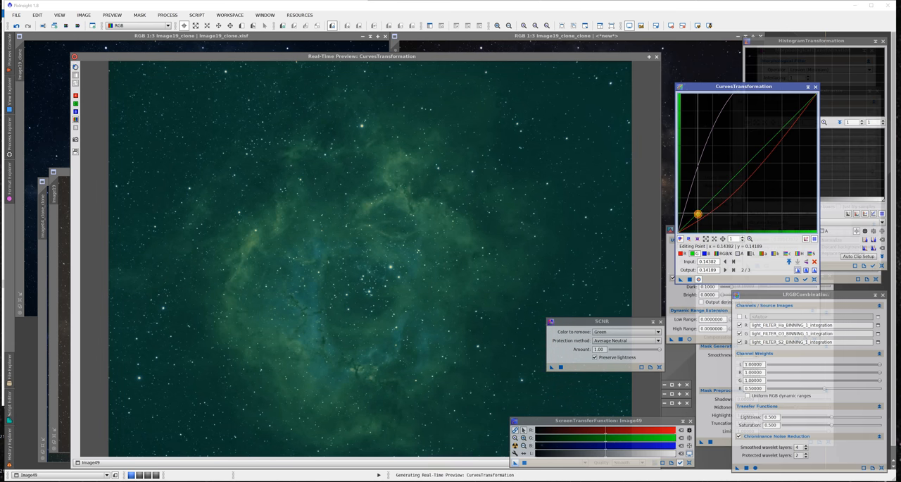
drag(697, 214, 701, 214)
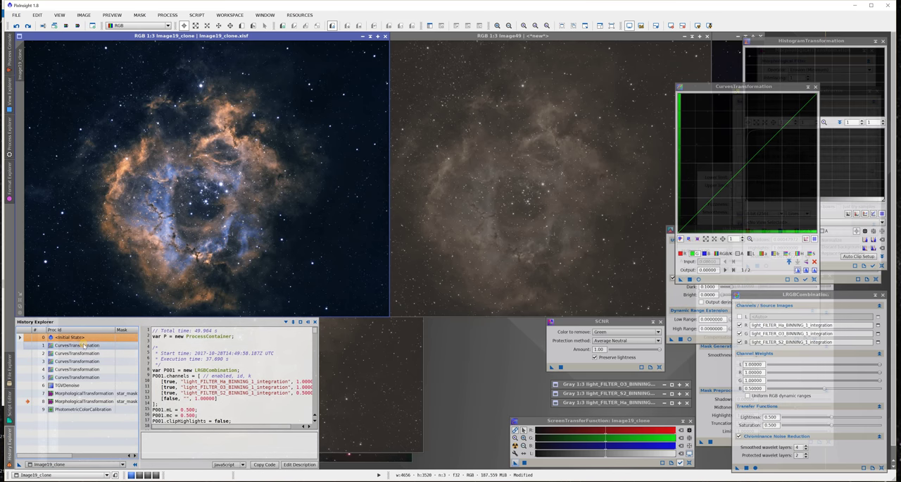
- Review the clone's processing history in History Explorer to replicate it on image69
click(76, 345)
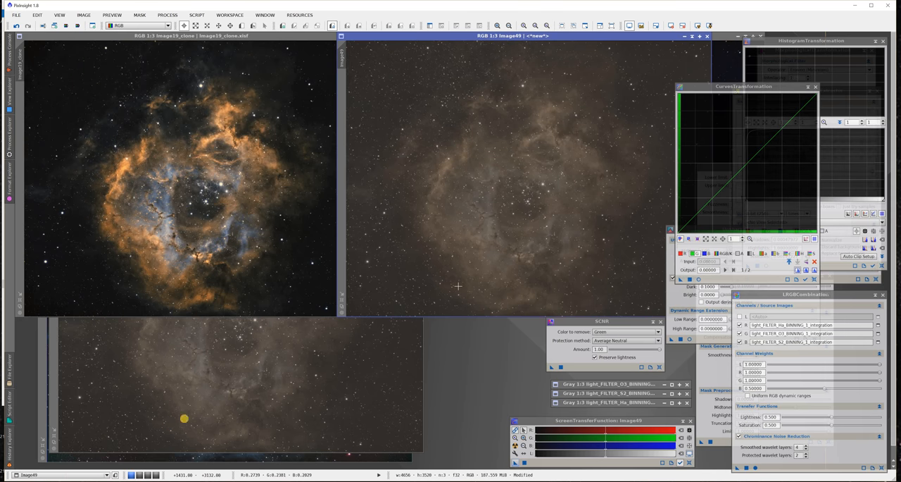
mouse_move(13, 443)
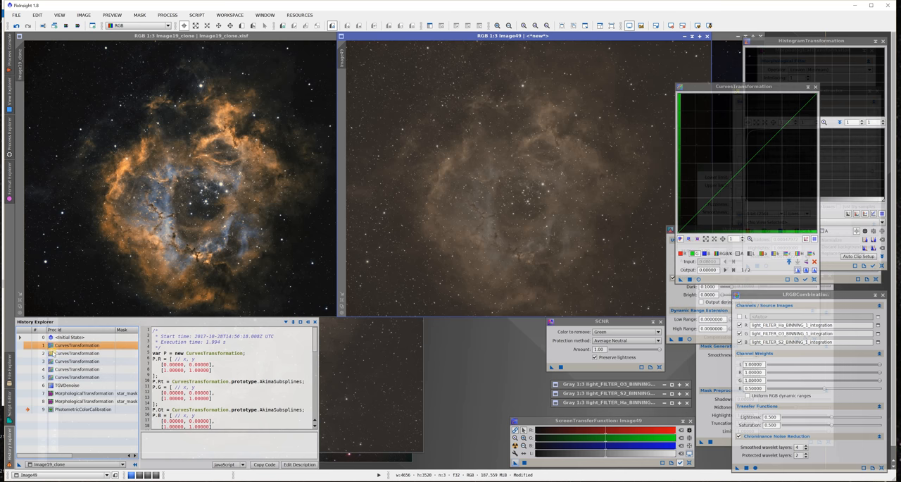
mouse_move(67, 354)
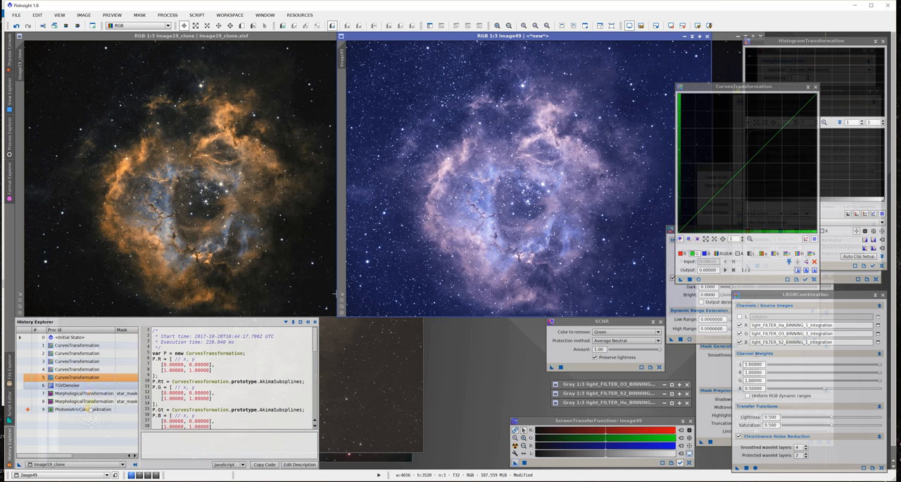
- Run PhotometricColorCalibration on image69, which fails to plate solve
click(76, 414)
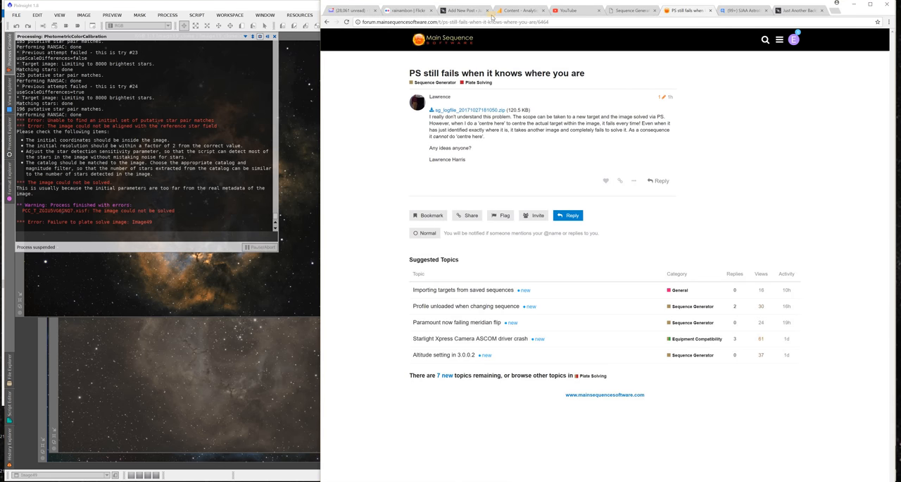
- View the Rosette Nebula in SHO photo from the Flickr photostream for comparison
click(407, 11)
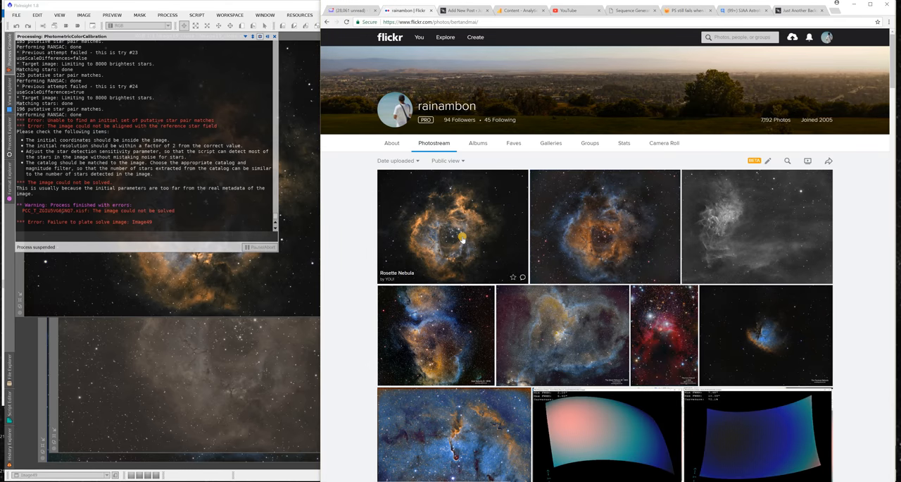
click(459, 236)
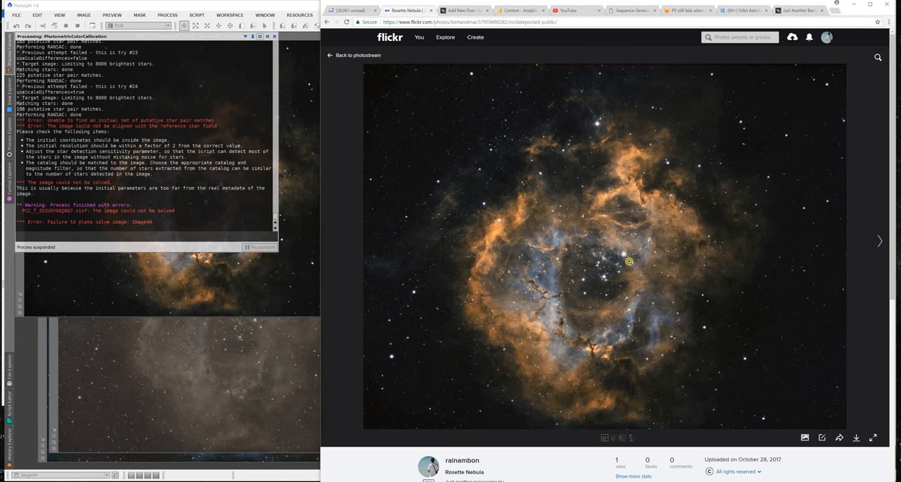
mouse_move(877, 242)
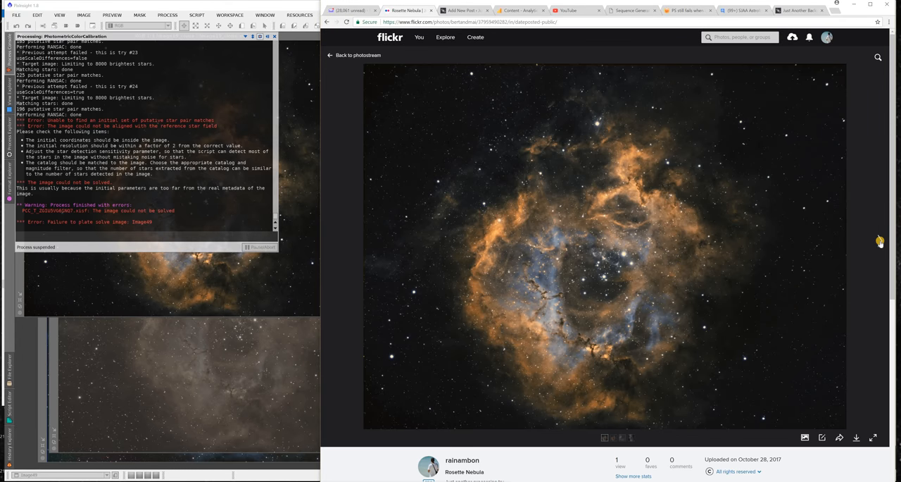
mouse_move(608, 308)
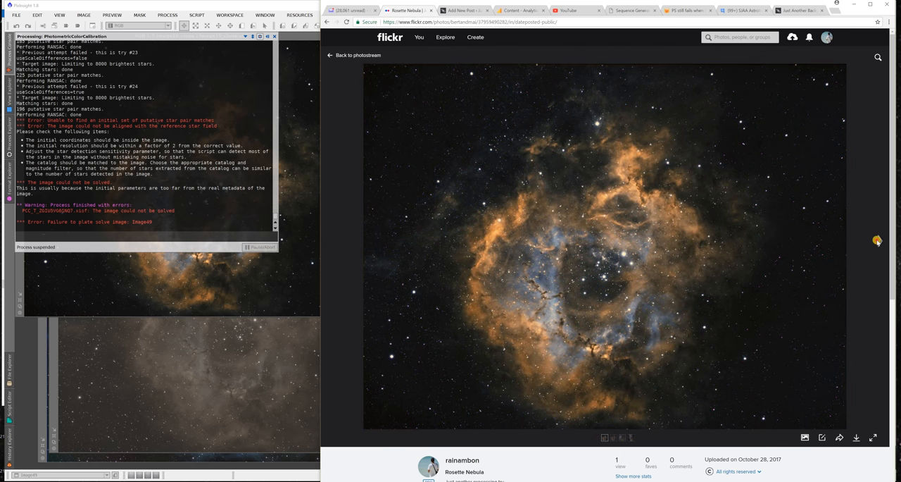
click(879, 241)
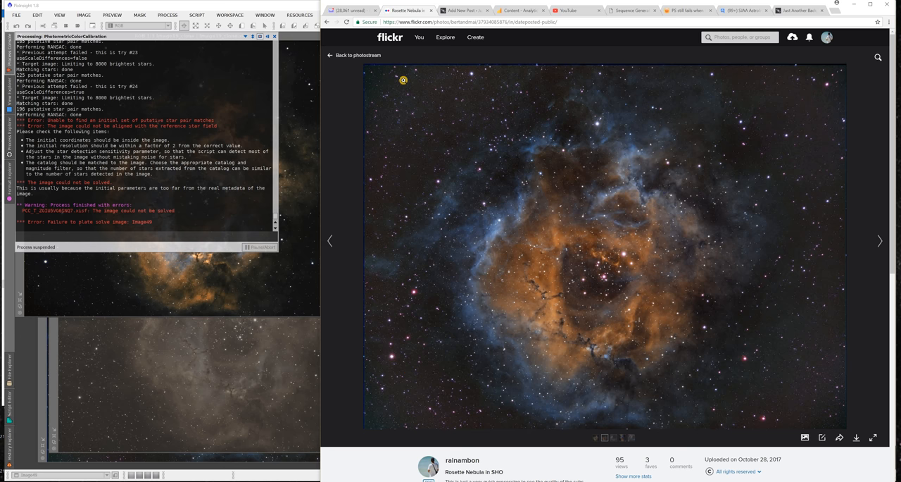
mouse_move(777, 329)
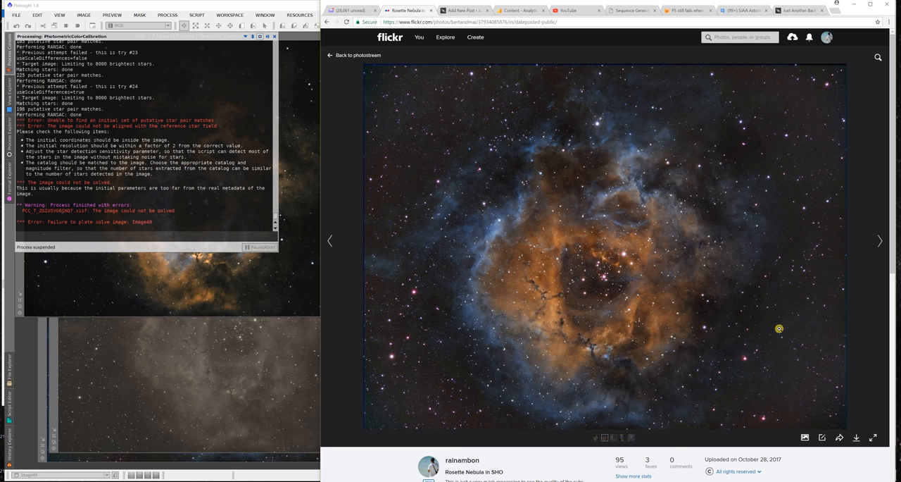
mouse_move(530, 172)
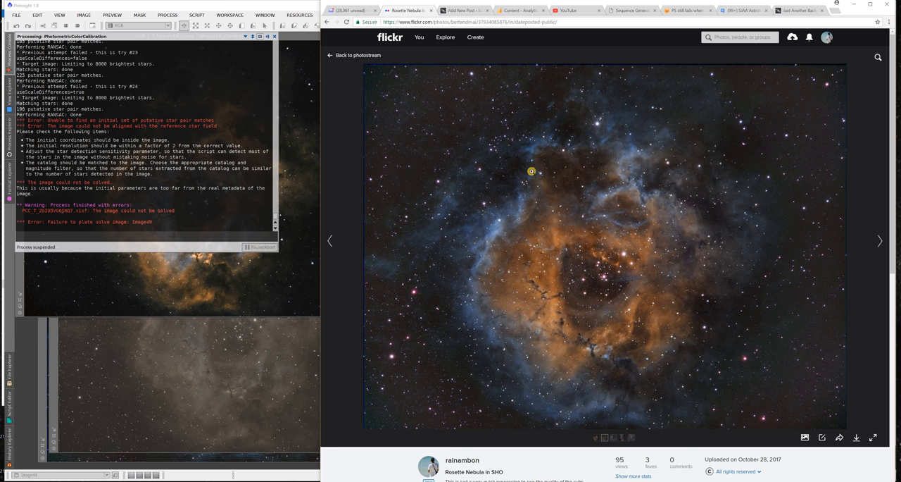
mouse_move(344, 242)
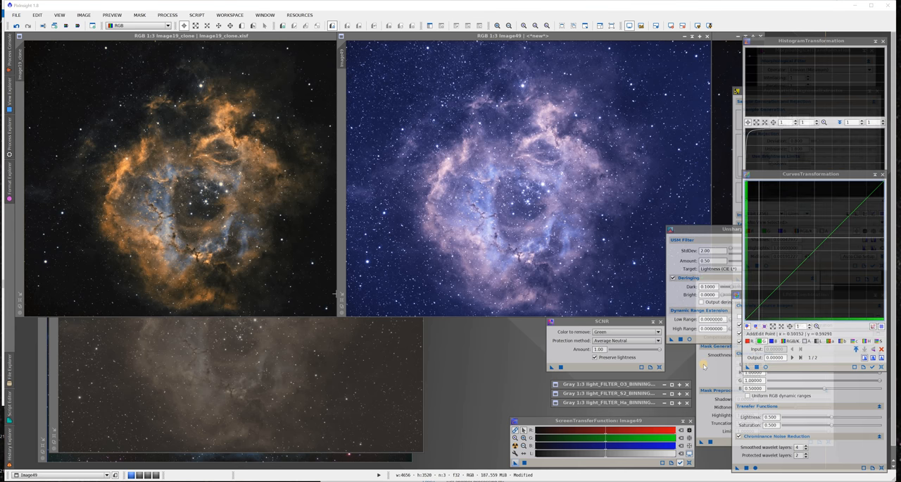
- Bring up PhotometricColorCalibration and set its image parameters for image69
click(169, 14)
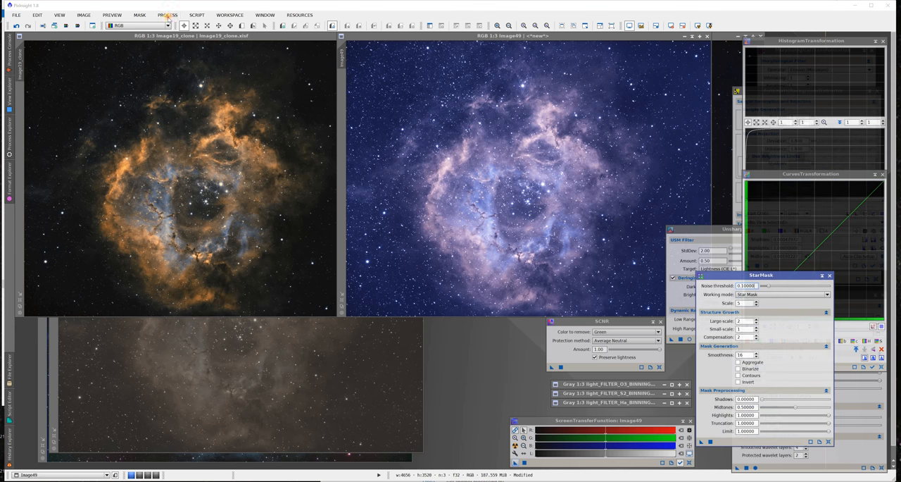
click(167, 14)
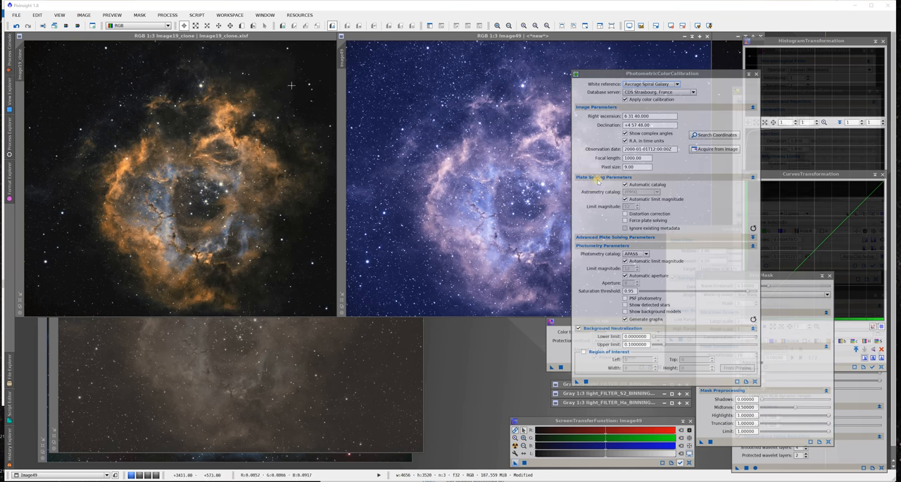
click(714, 135)
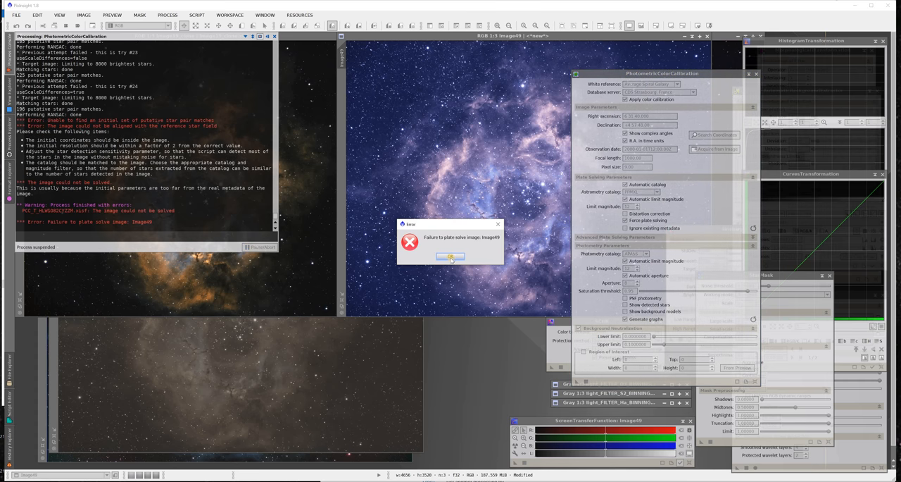
- Dismiss the plate-solve failure error dialog
click(451, 257)
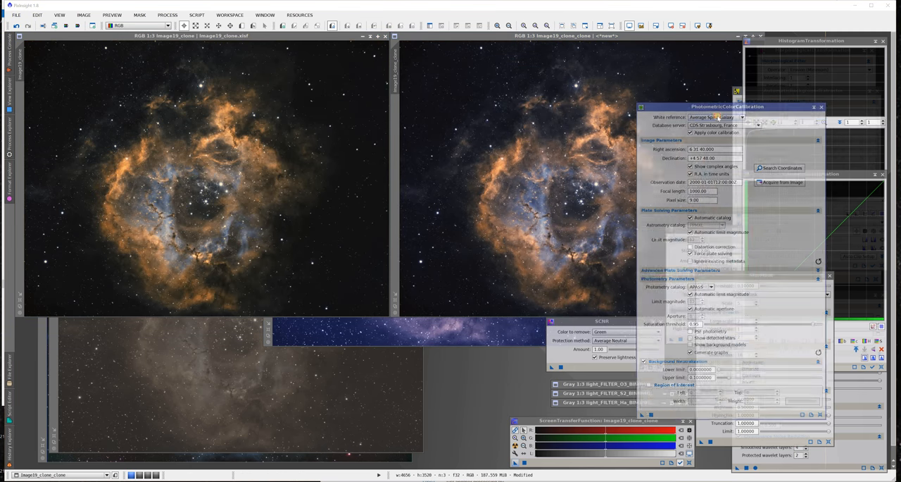
drag(727, 107, 769, 116)
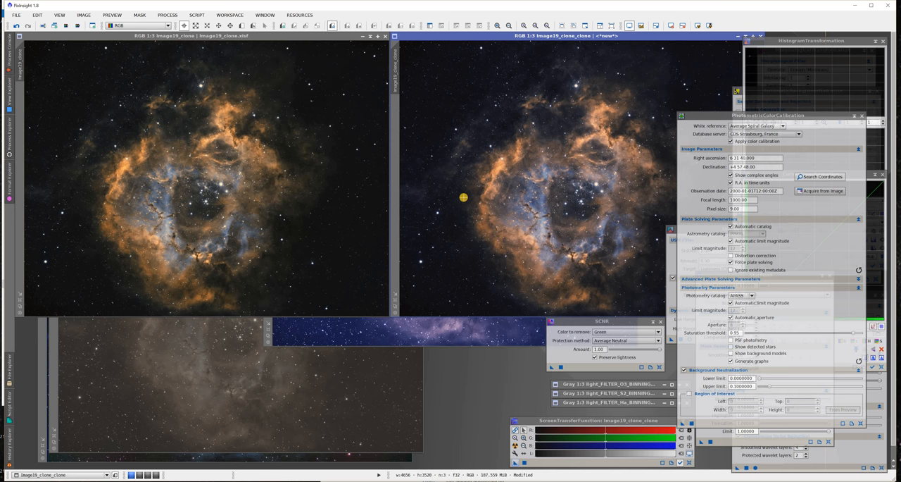
mouse_move(301, 255)
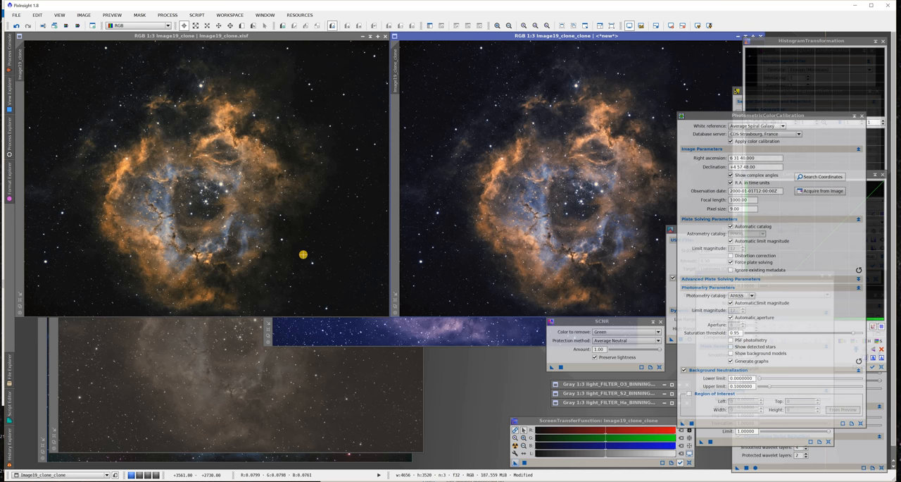
mouse_move(96, 420)
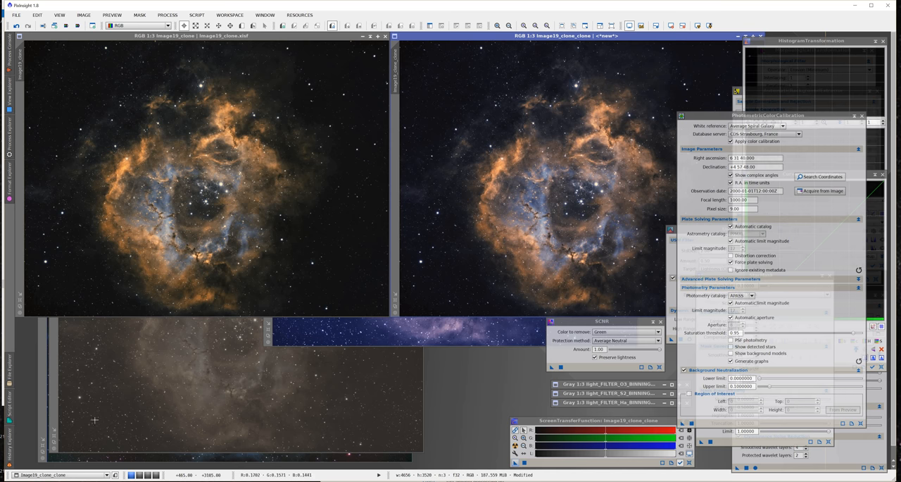